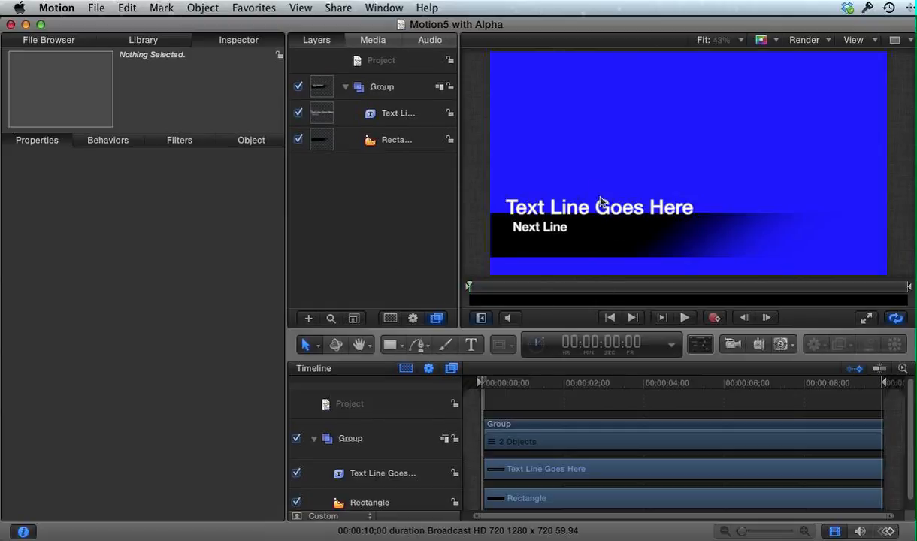
pyautogui.moveTo(610, 163)
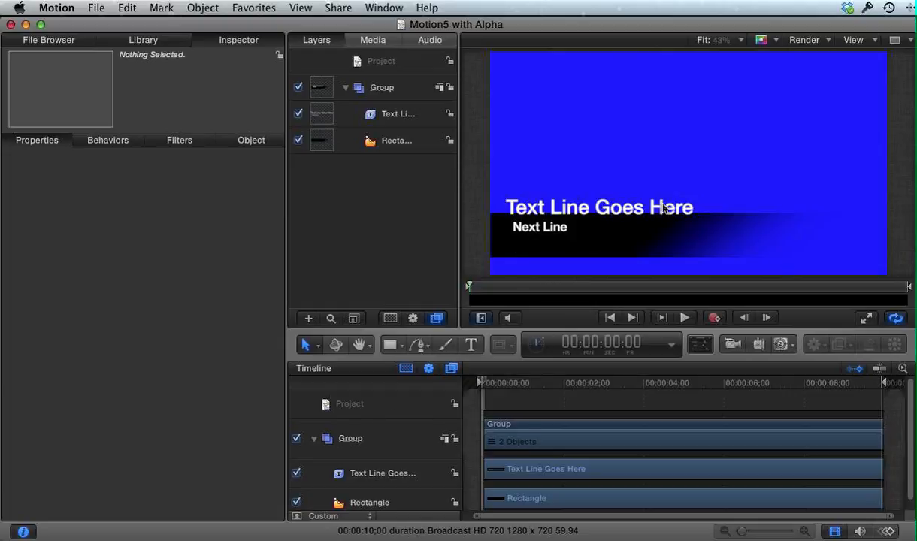
pyautogui.moveTo(601, 241)
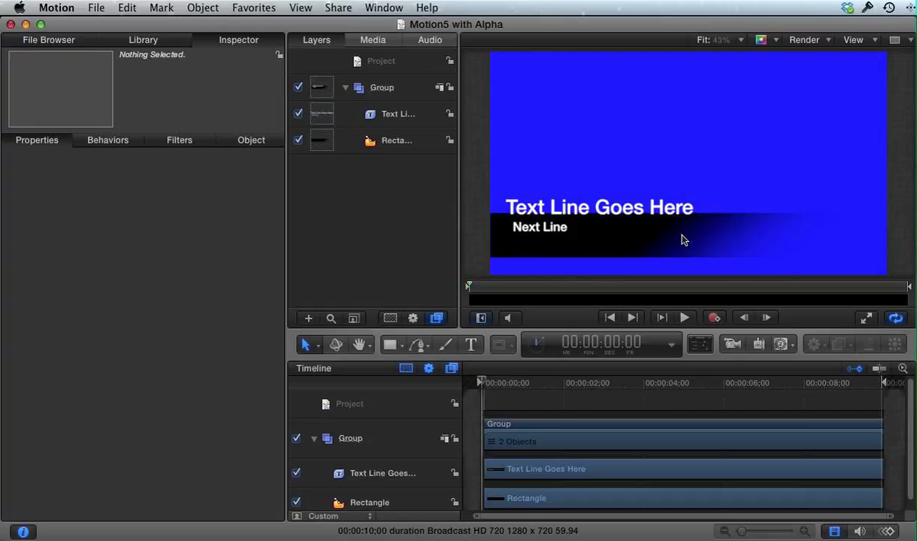
pyautogui.moveTo(869, 240)
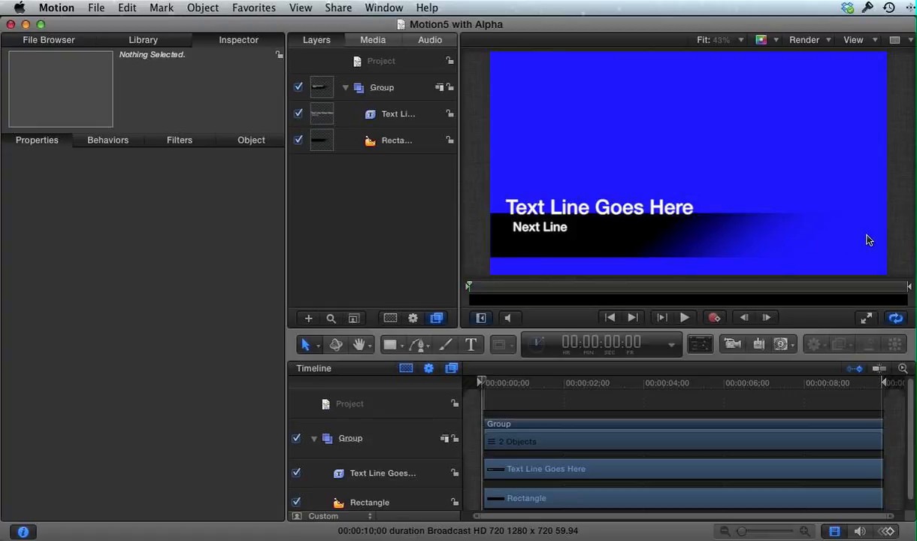
pyautogui.moveTo(664, 122)
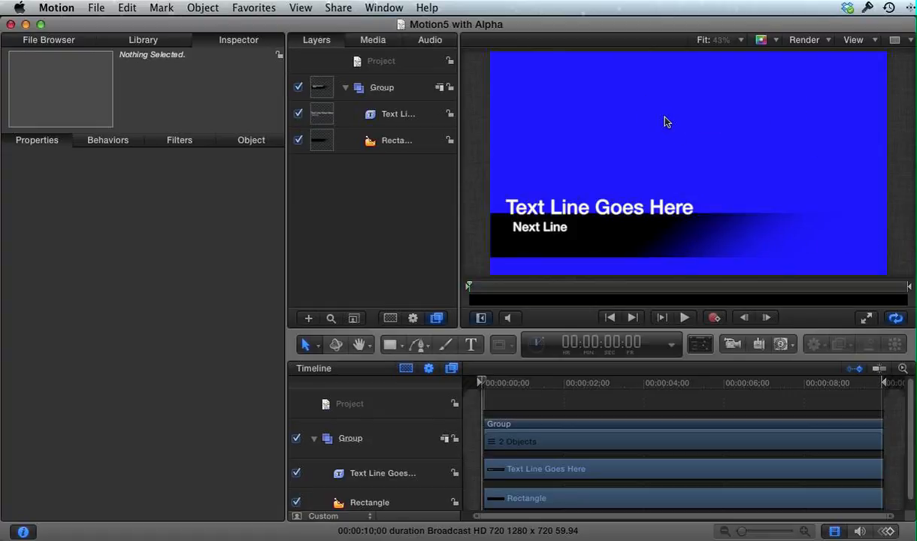
# - Change the project's Background Color to a lighter violet-blue and keep Background set to Transparent
pyautogui.click(126, 7)
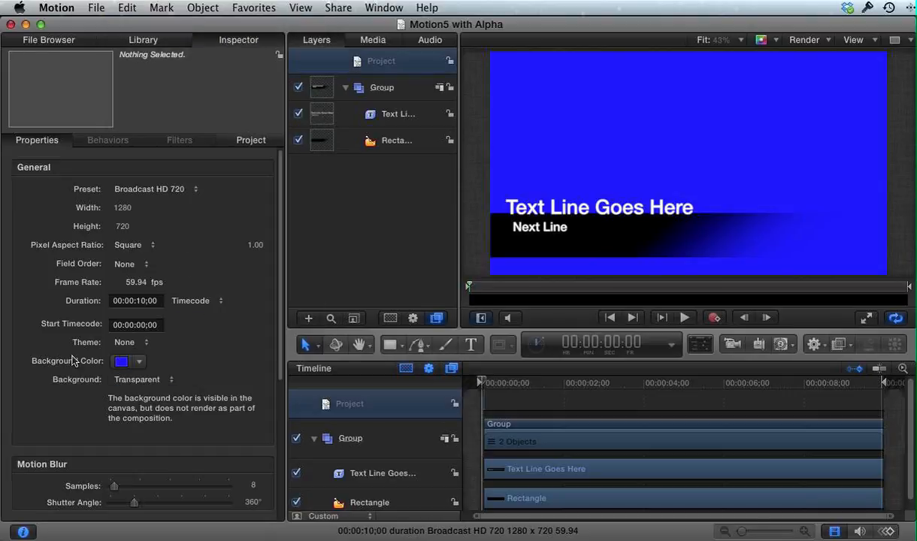
pyautogui.moveTo(96, 365)
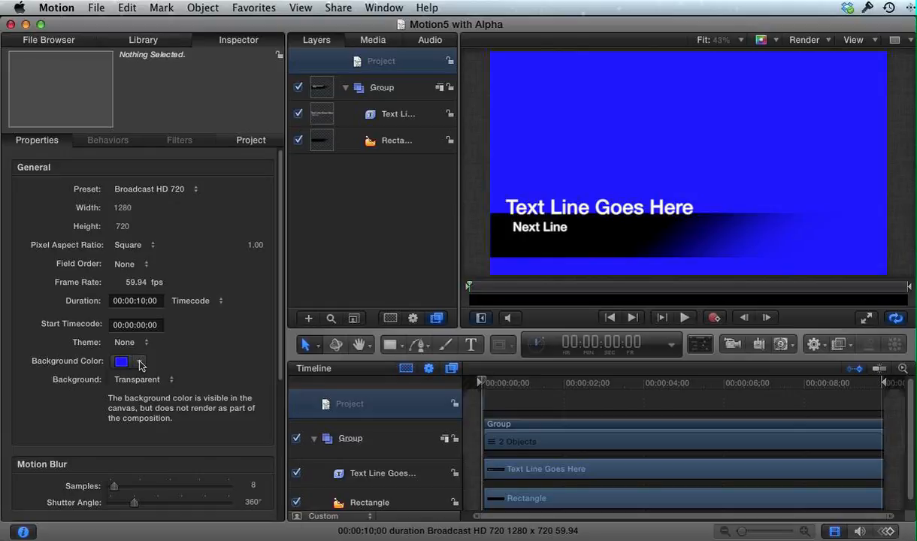
pyautogui.click(120, 361)
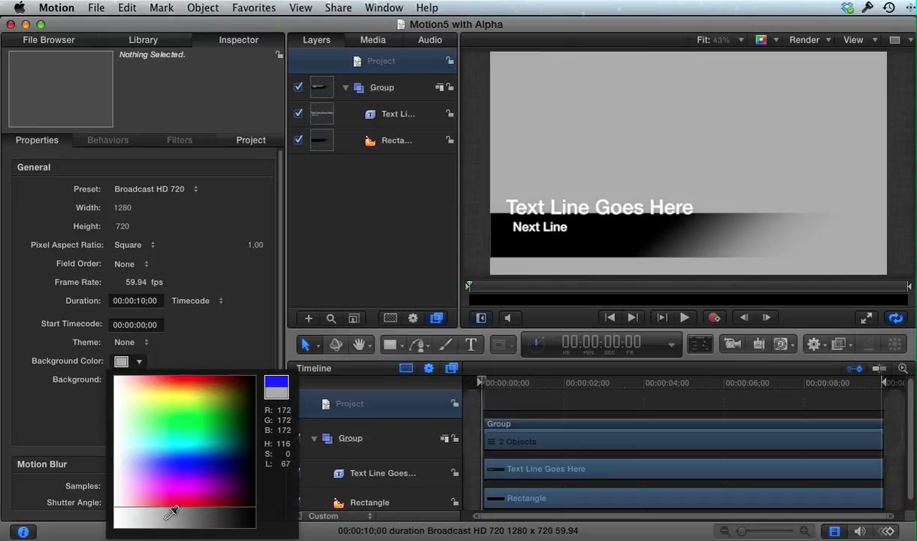
pyautogui.click(159, 454)
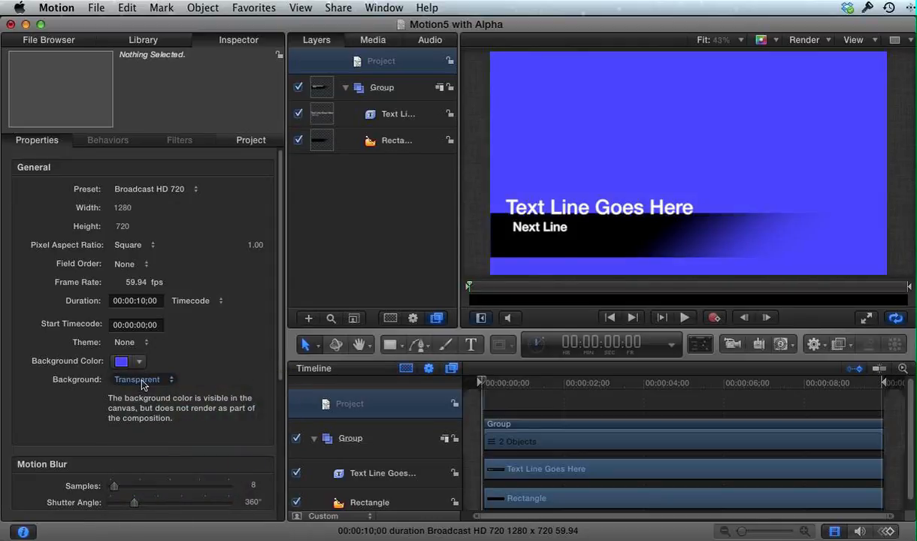
pyautogui.click(141, 379)
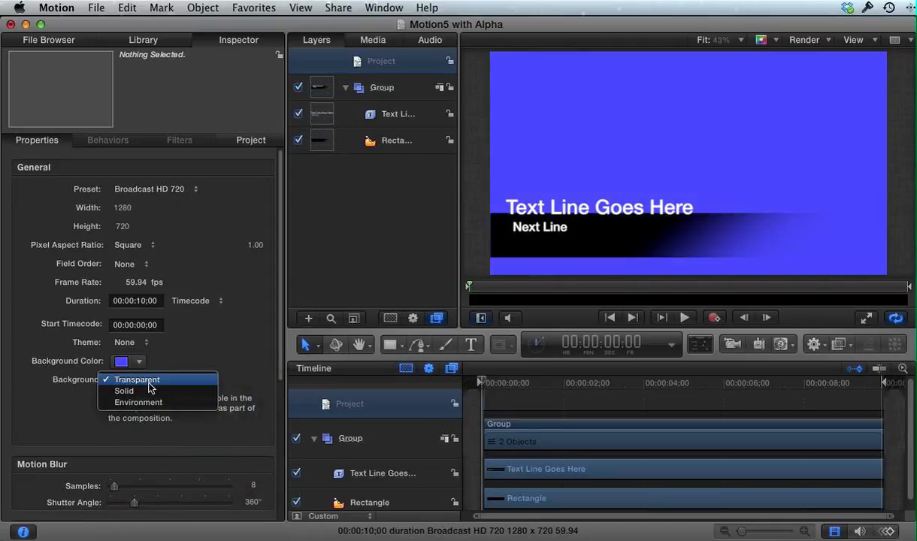
pyautogui.click(137, 379)
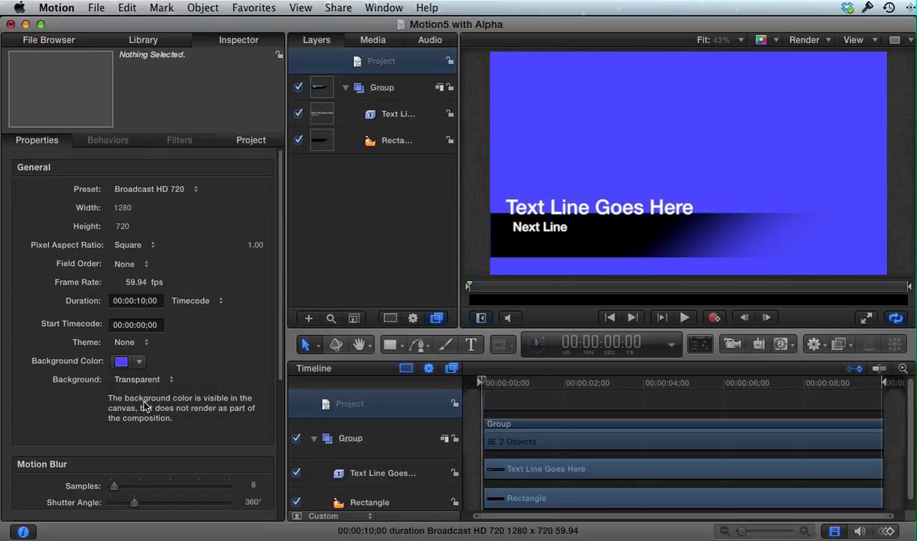
pyautogui.moveTo(156, 415)
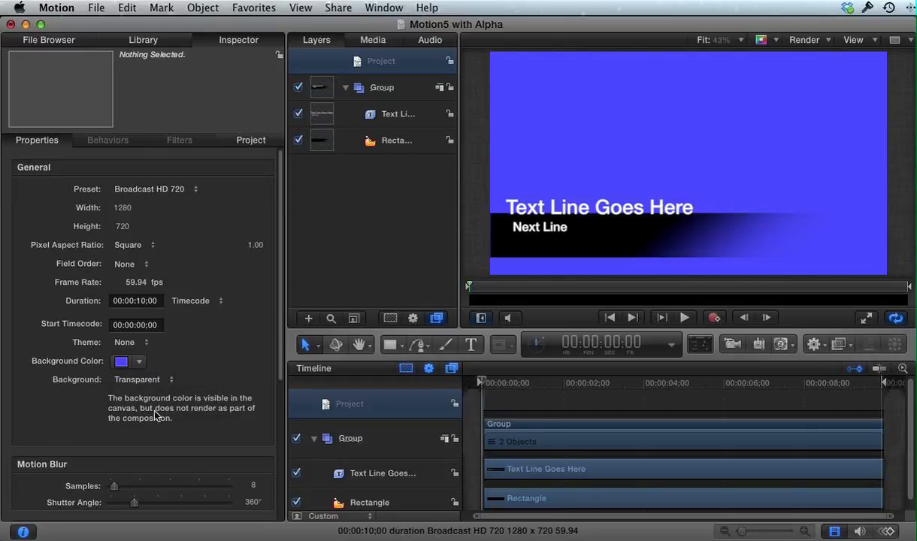
pyautogui.moveTo(217, 421)
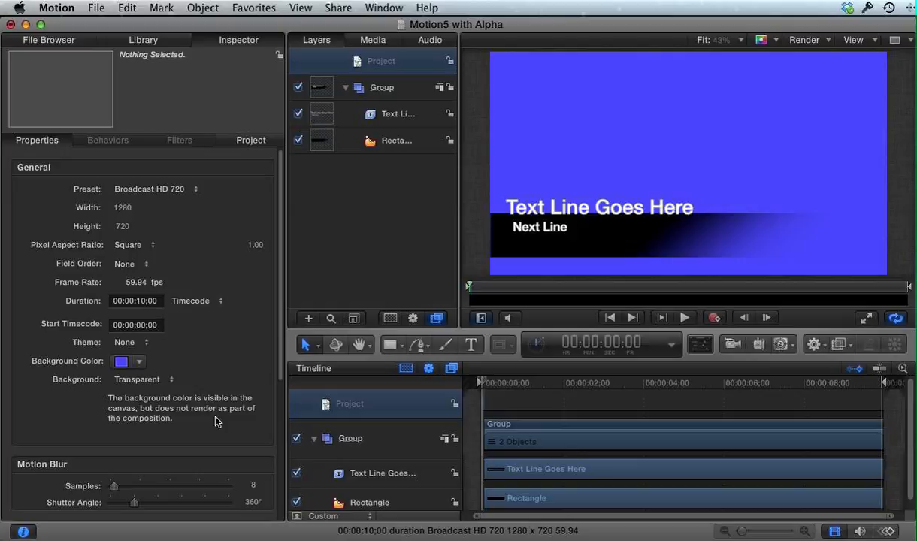
pyautogui.moveTo(159, 424)
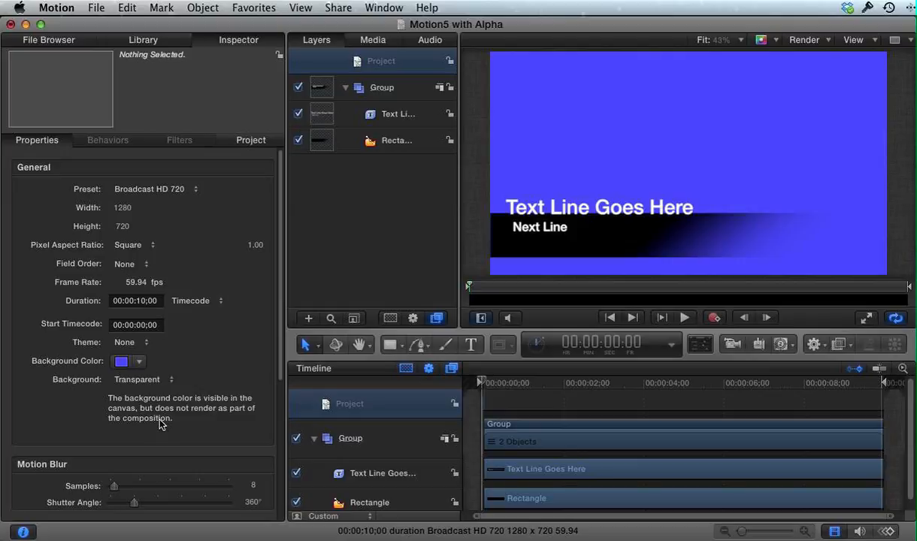
pyautogui.moveTo(779, 45)
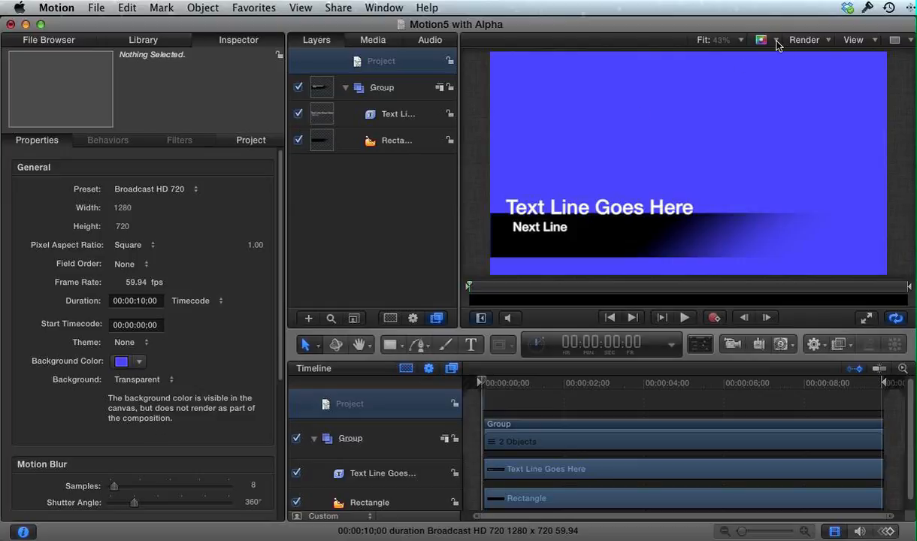
# - Preview the canvas's Alpha channel, then switch the channel display back to Color
pyautogui.click(775, 39)
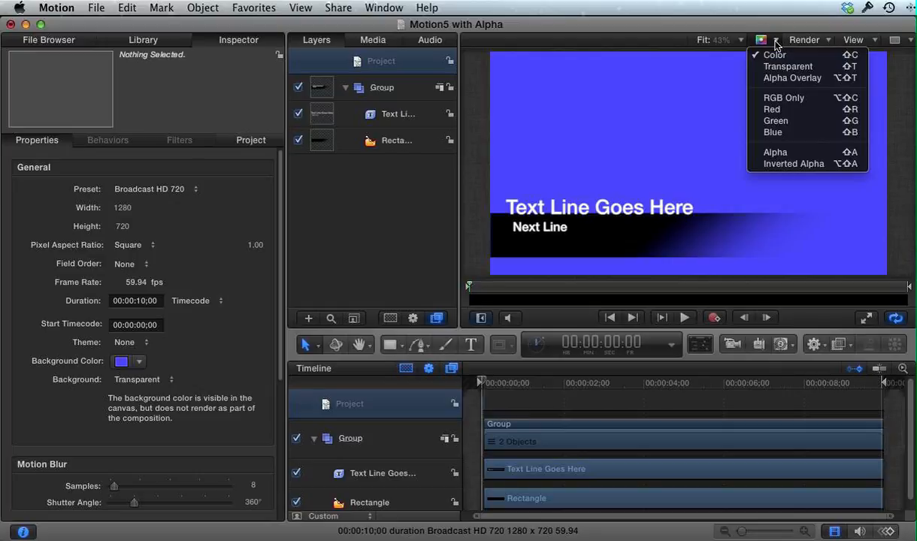
pyautogui.moveTo(776, 151)
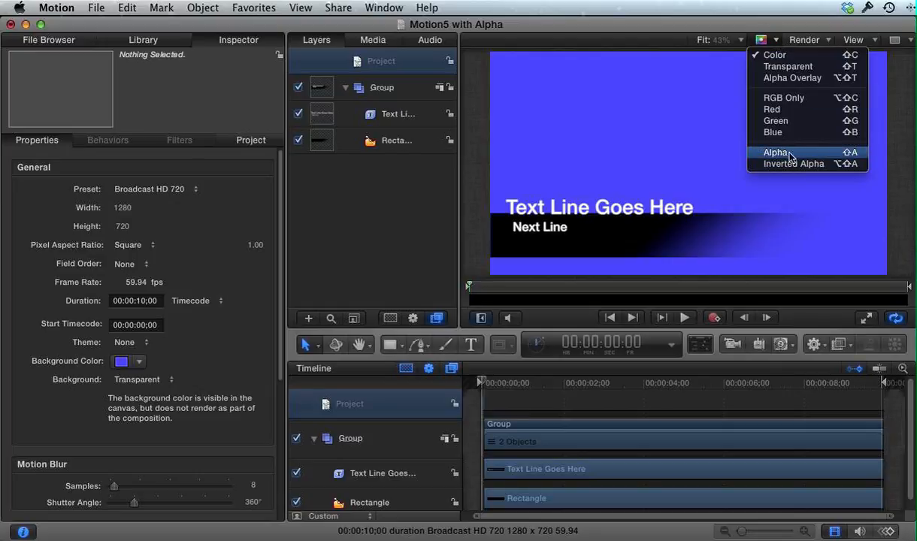
pyautogui.click(775, 153)
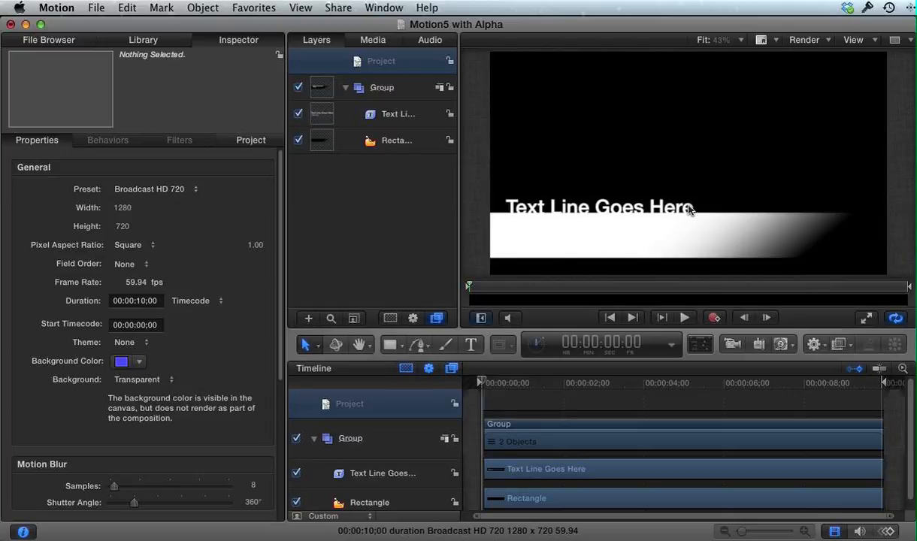
pyautogui.moveTo(751, 124)
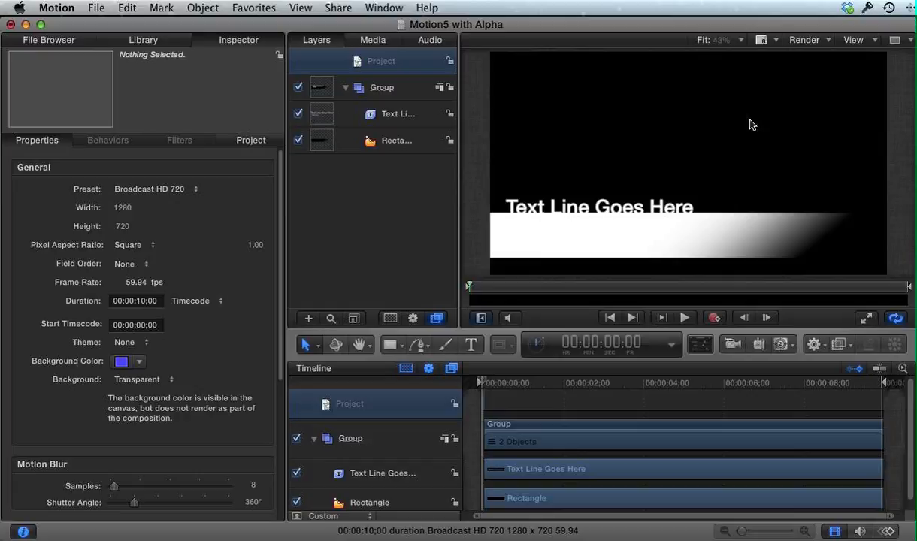
pyautogui.moveTo(736, 115)
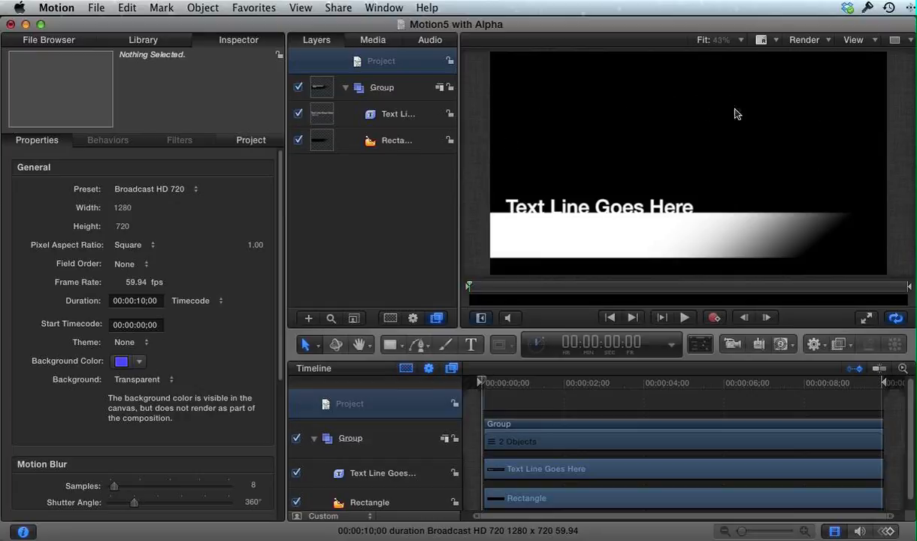
pyautogui.moveTo(712, 246)
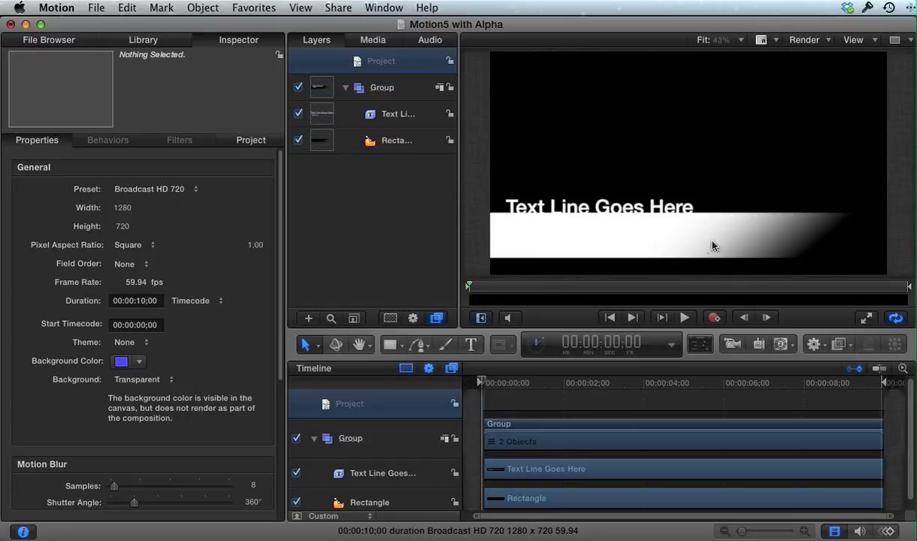
pyautogui.moveTo(817, 243)
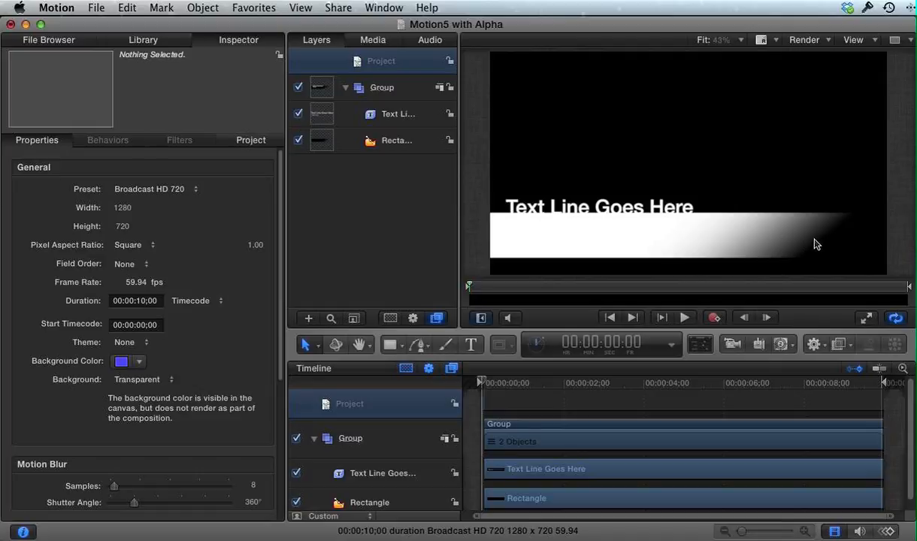
pyautogui.moveTo(595, 210)
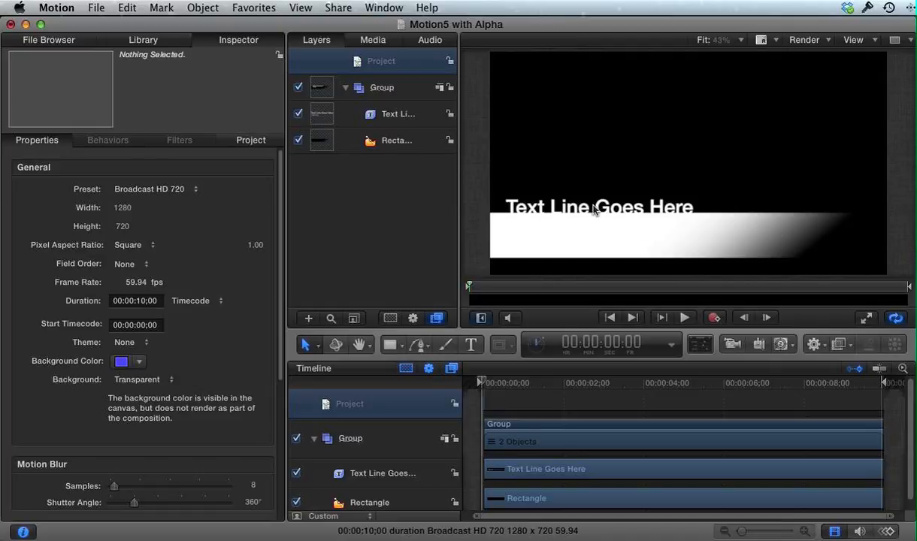
pyautogui.click(760, 39)
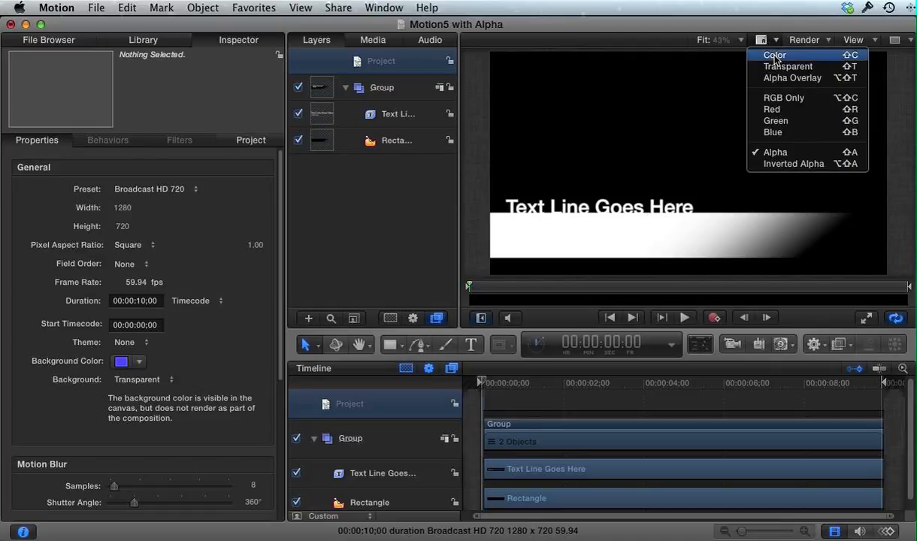
pyautogui.click(774, 54)
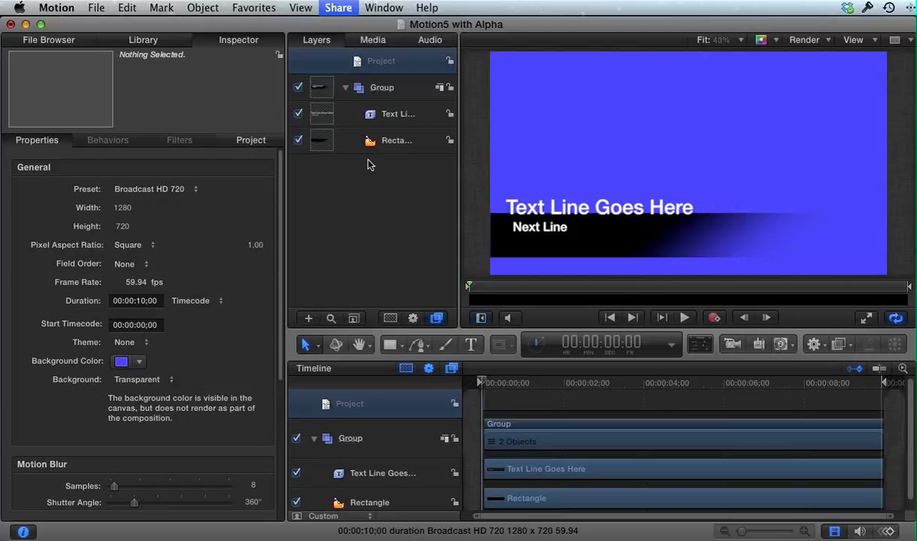
# - Start a Share > Export Movie with the Apple ProRes 4444 codec and go to its Render settings
pyautogui.click(338, 7)
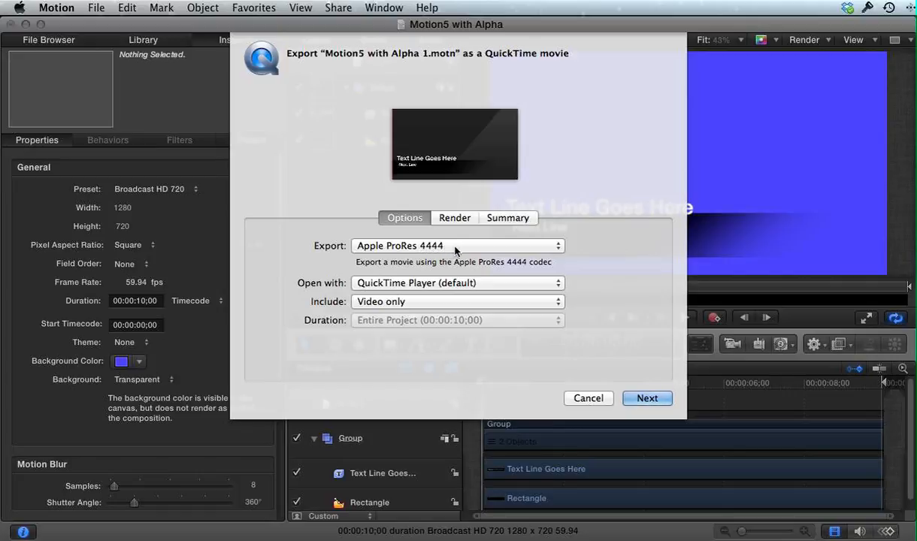
pyautogui.moveTo(462, 249)
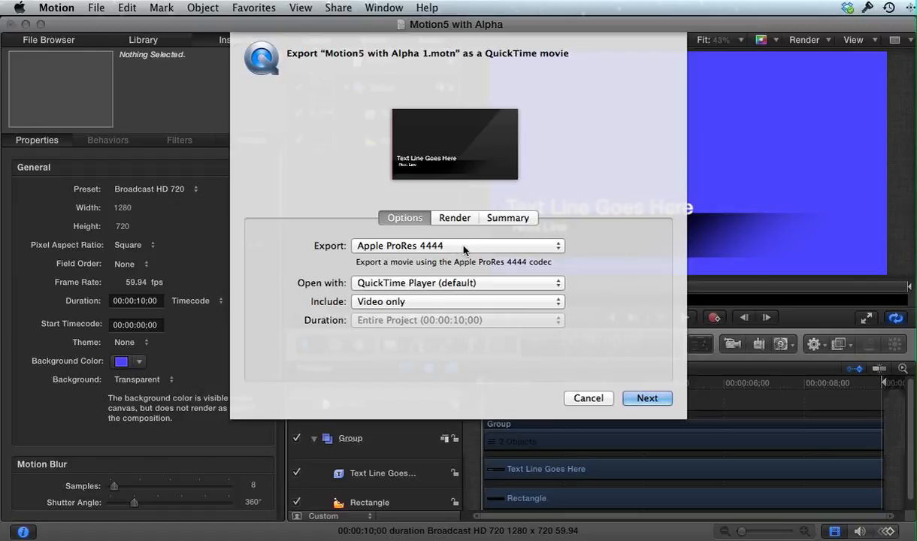
pyautogui.click(454, 245)
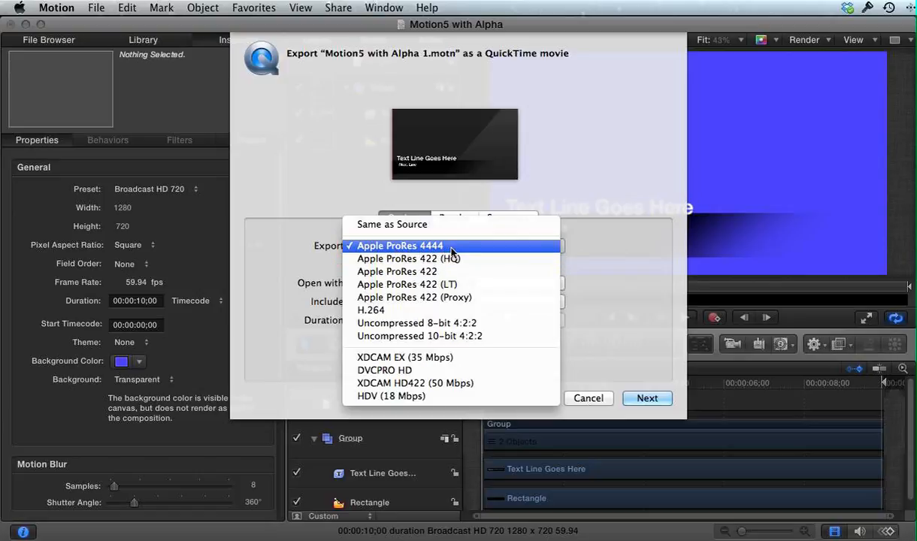
pyautogui.moveTo(418, 270)
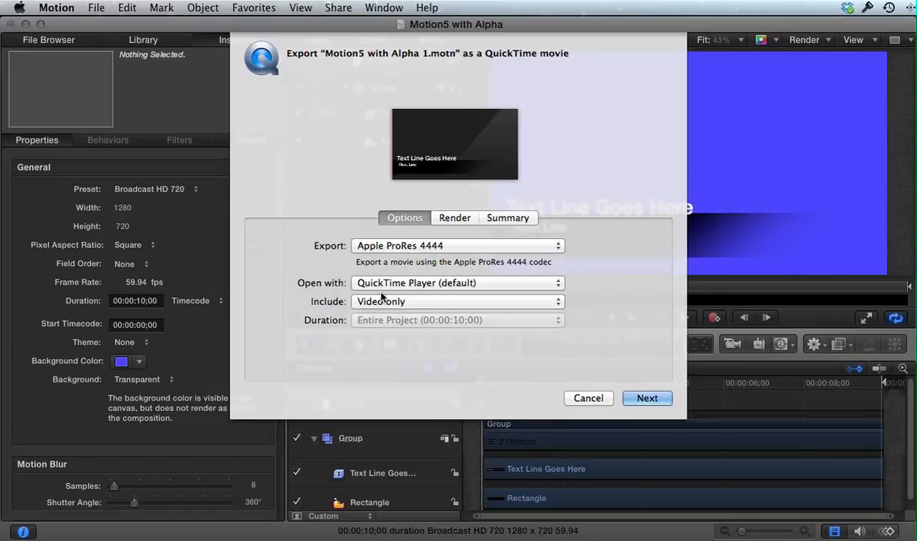
pyautogui.click(454, 218)
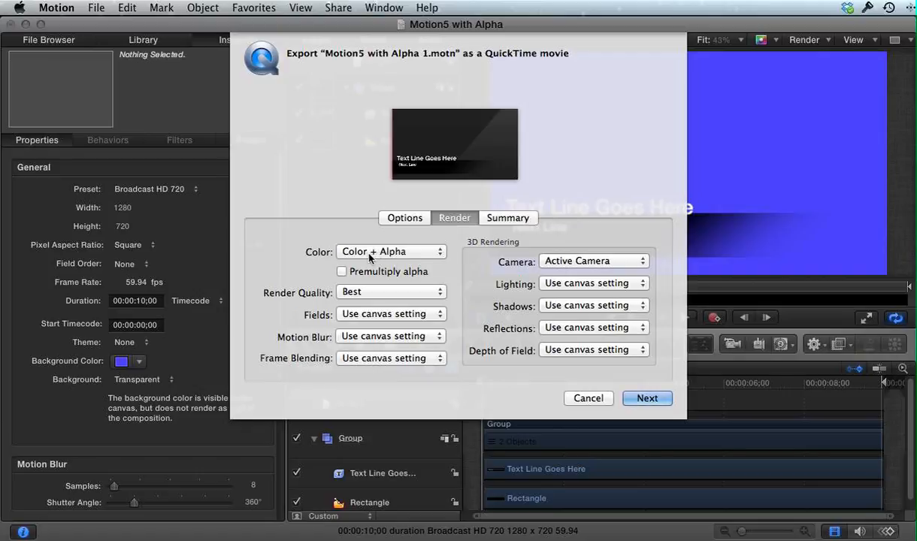
# - Set the render Color output to Color + Alpha and continue to the save location
pyautogui.click(391, 251)
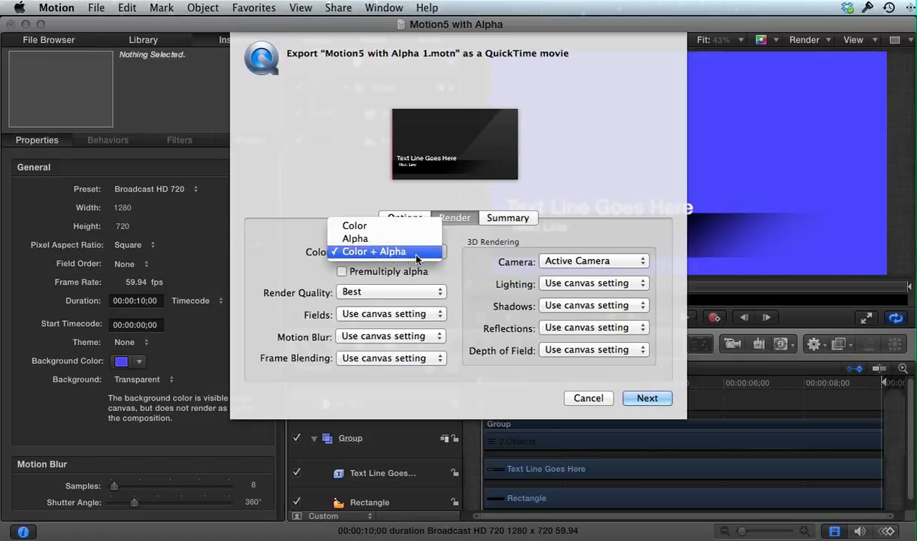
pyautogui.click(373, 251)
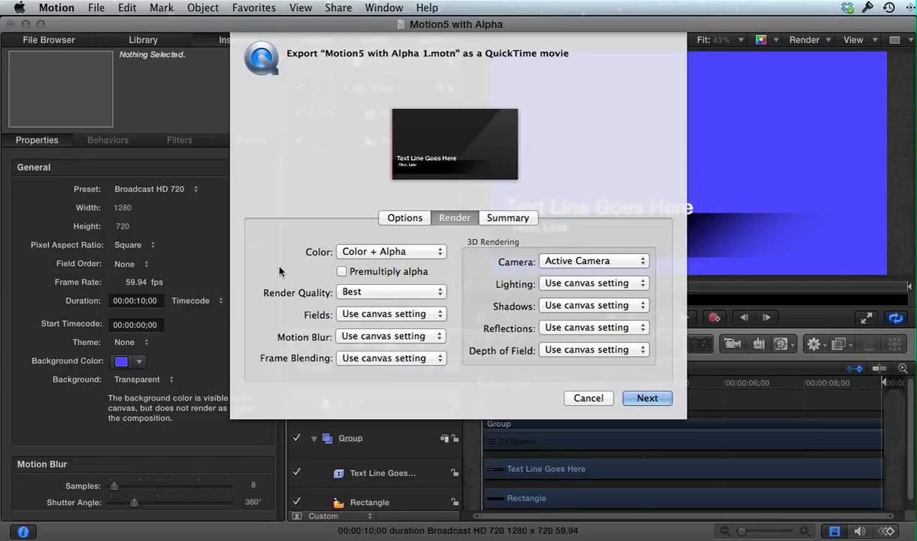
pyautogui.moveTo(383, 294)
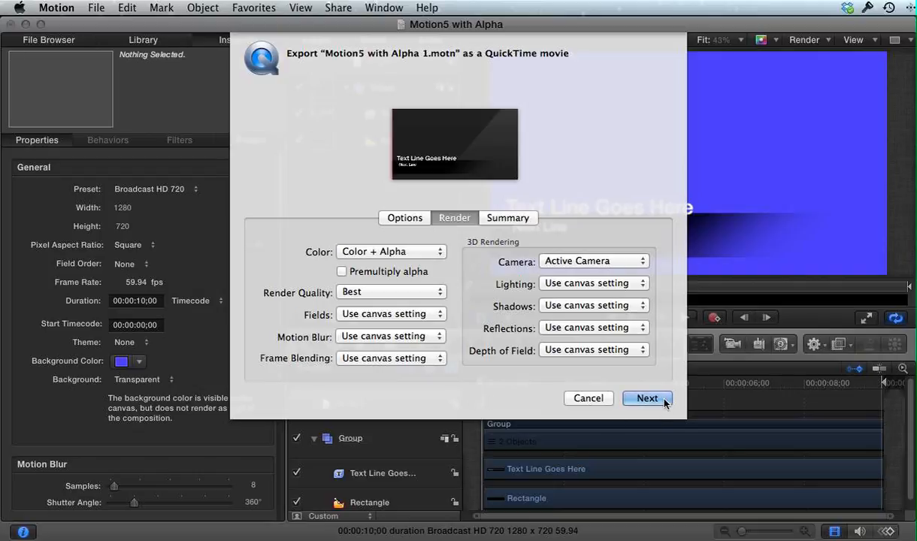
pyautogui.click(646, 398)
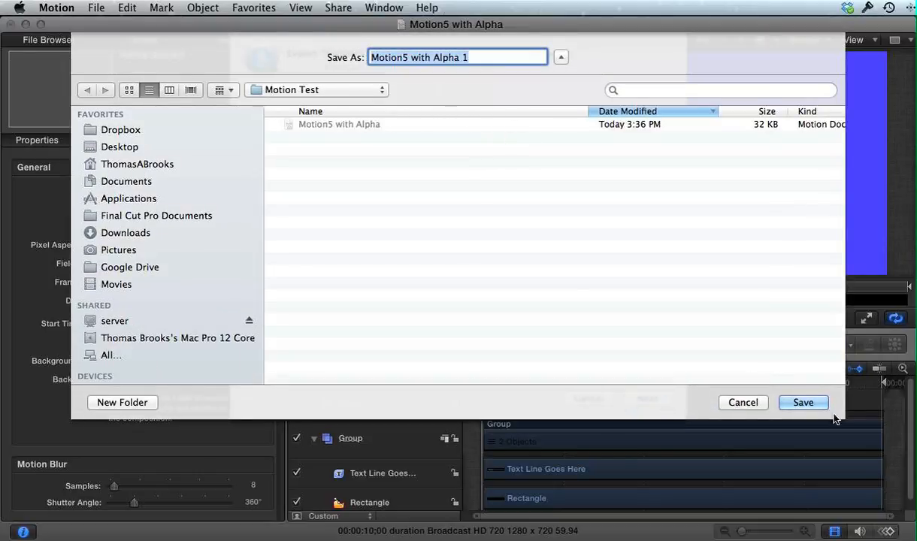
pyautogui.click(802, 403)
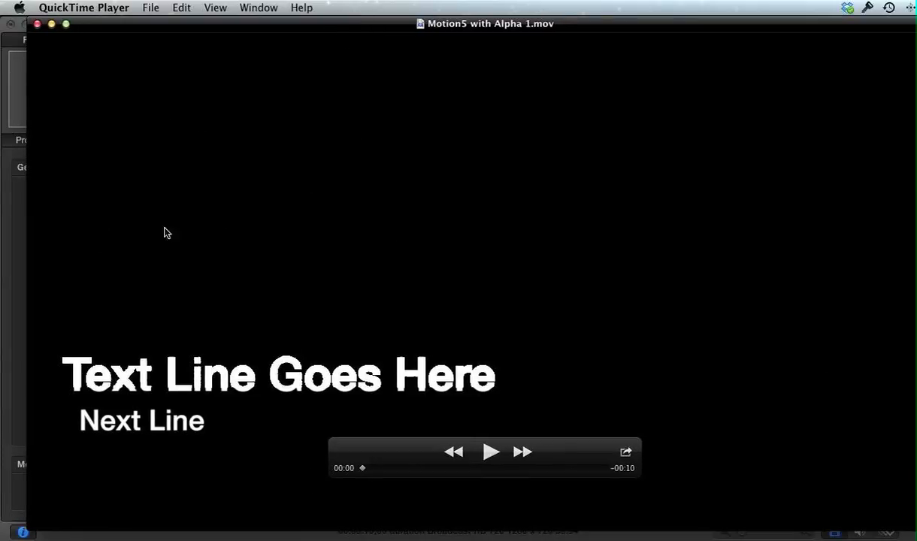
pyautogui.moveTo(822, 293)
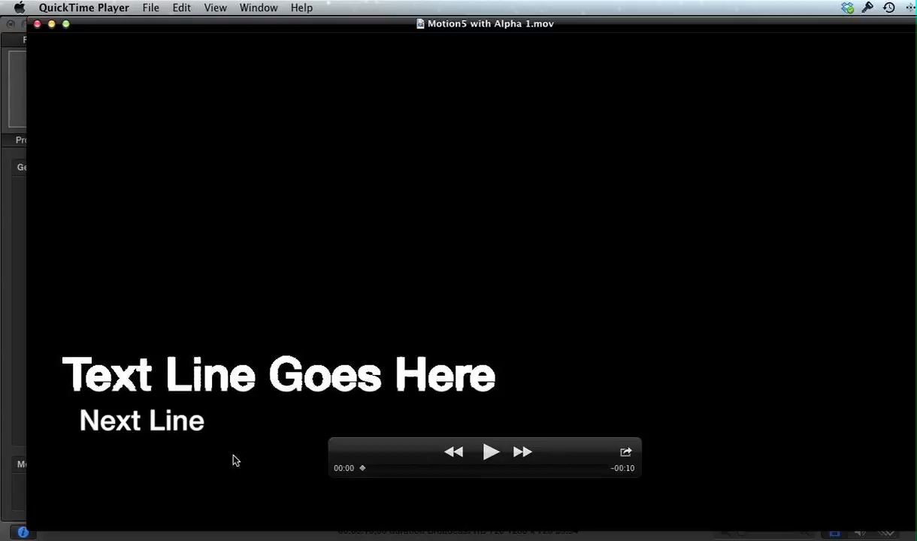
pyautogui.moveTo(135, 451)
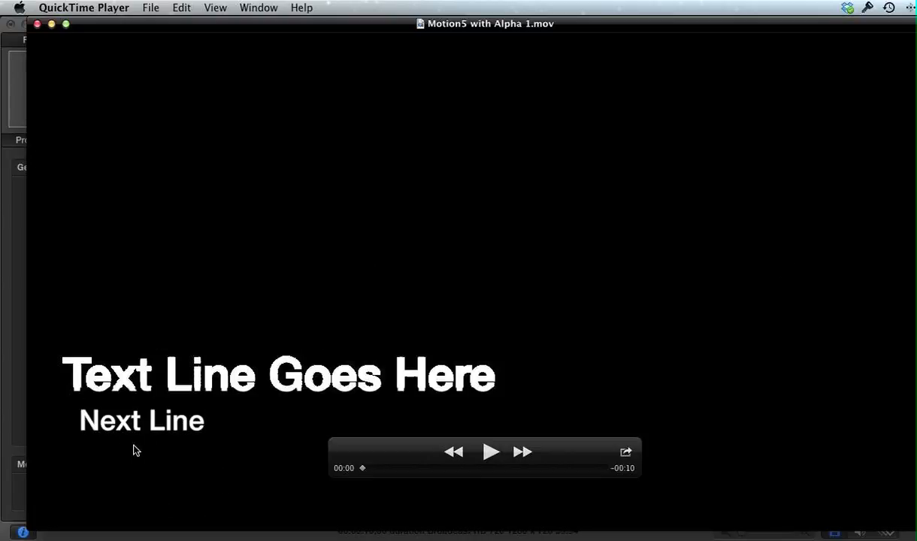
pyautogui.moveTo(171, 472)
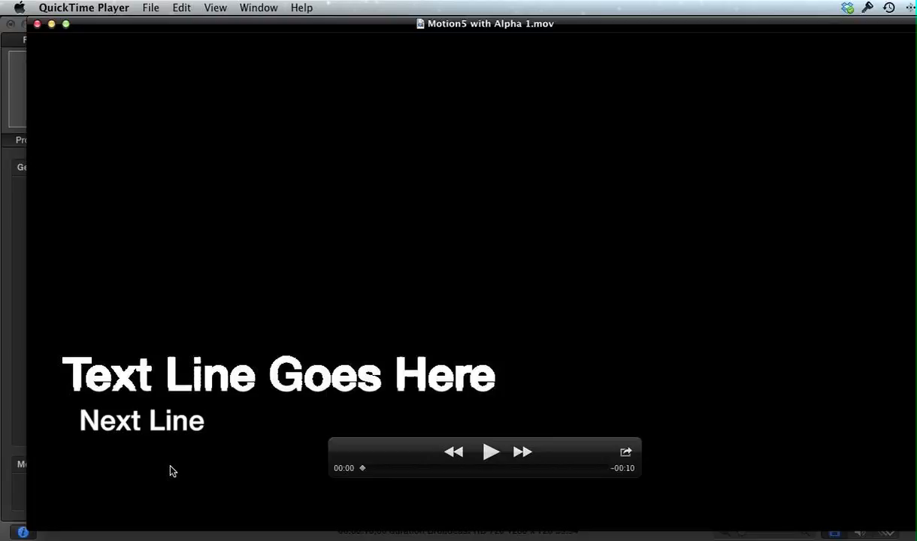